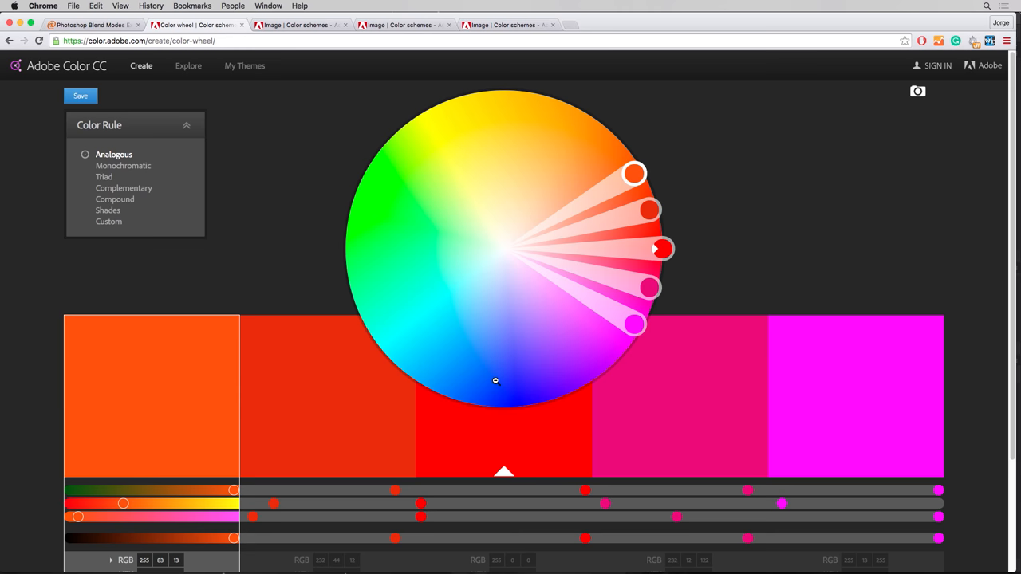
{"action": "mouse_move", "coordinate": [657, 159]}
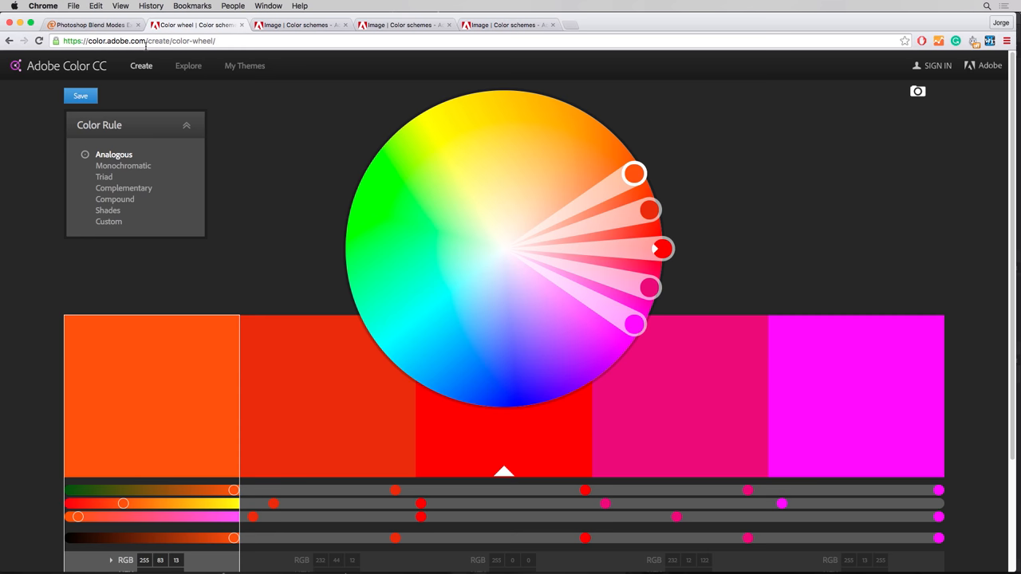
Rotate the analogous scheme's base hue from red around to cyans and greens.
{"action": "left_click_drag", "start_coordinate": [662, 249], "coordinate": [658, 213]}
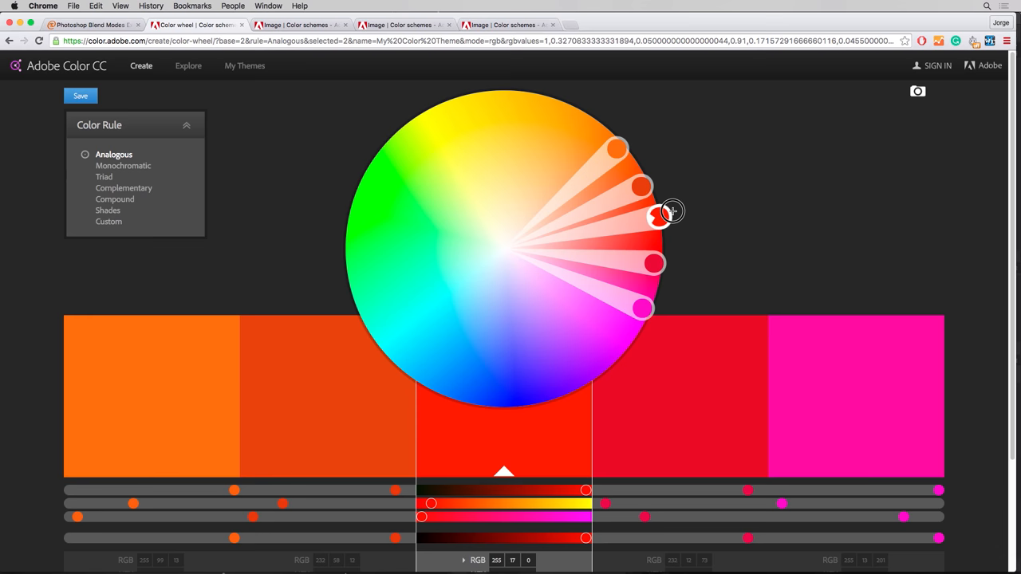
{"action": "left_click_drag", "start_coordinate": [658, 212], "coordinate": [662, 232]}
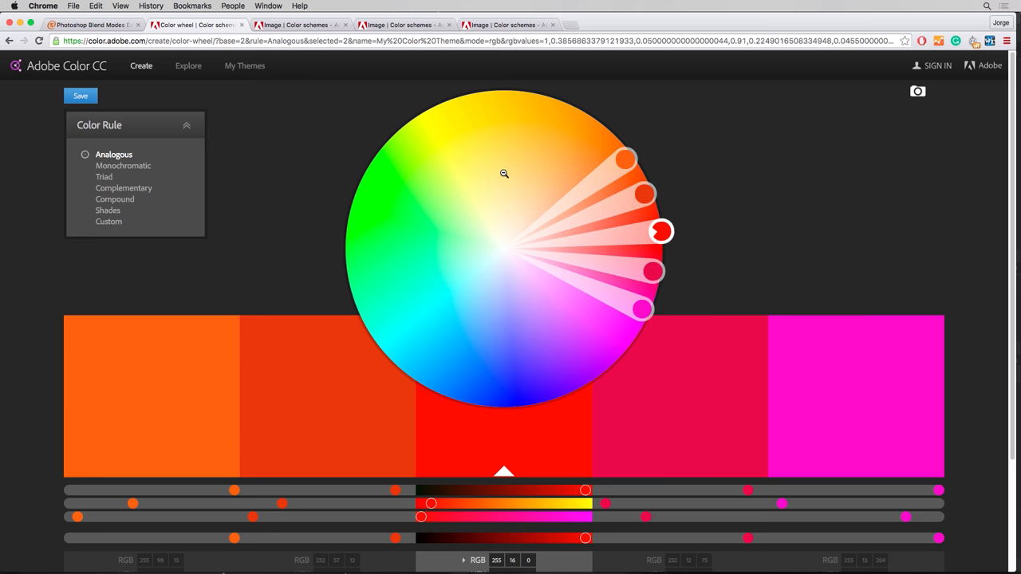
{"action": "mouse_move", "coordinate": [636, 140]}
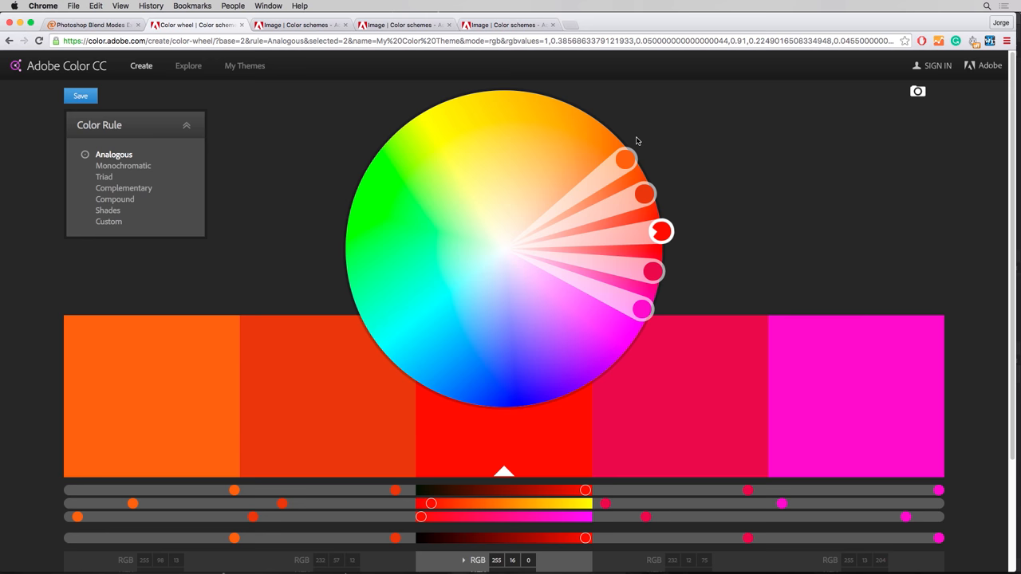
{"action": "mouse_move", "coordinate": [595, 184]}
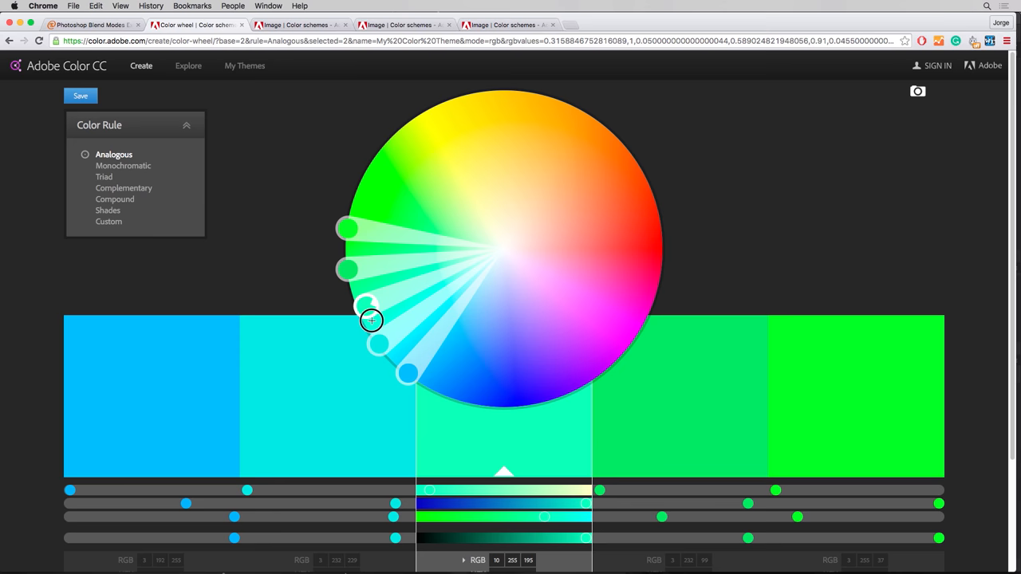
{"action": "left_click_drag", "start_coordinate": [371, 321], "coordinate": [638, 166]}
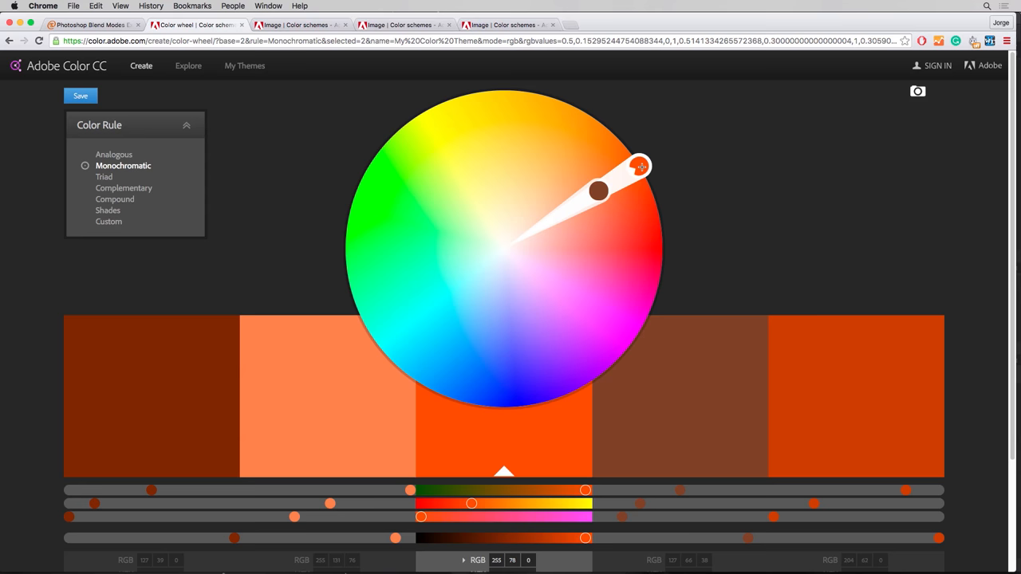
Shift the monochromatic base hue from orange to magenta, then choose the Triad rule.
{"action": "left_click_drag", "start_coordinate": [640, 166], "coordinate": [653, 335]}
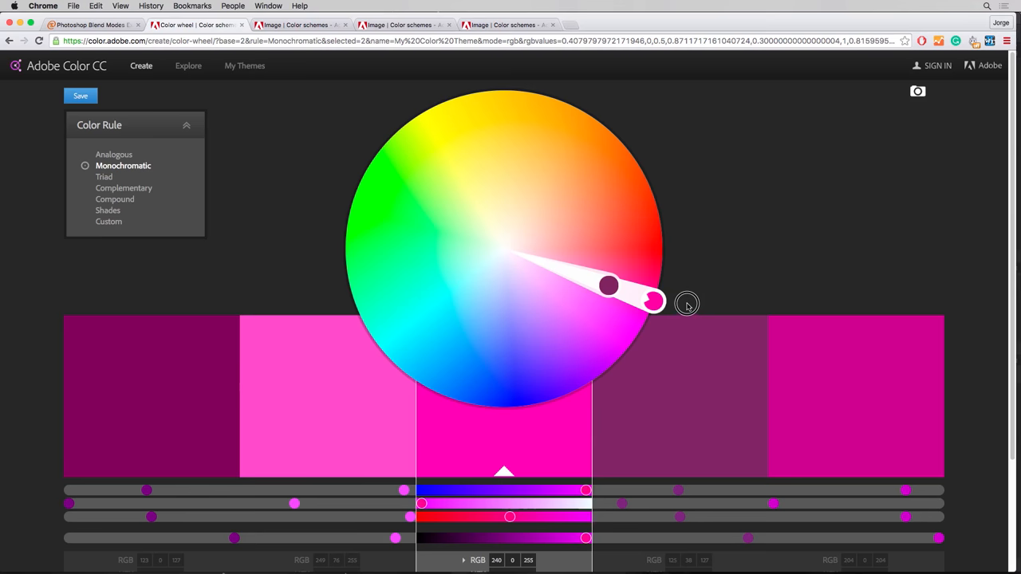
{"action": "left_click", "coordinate": [103, 176]}
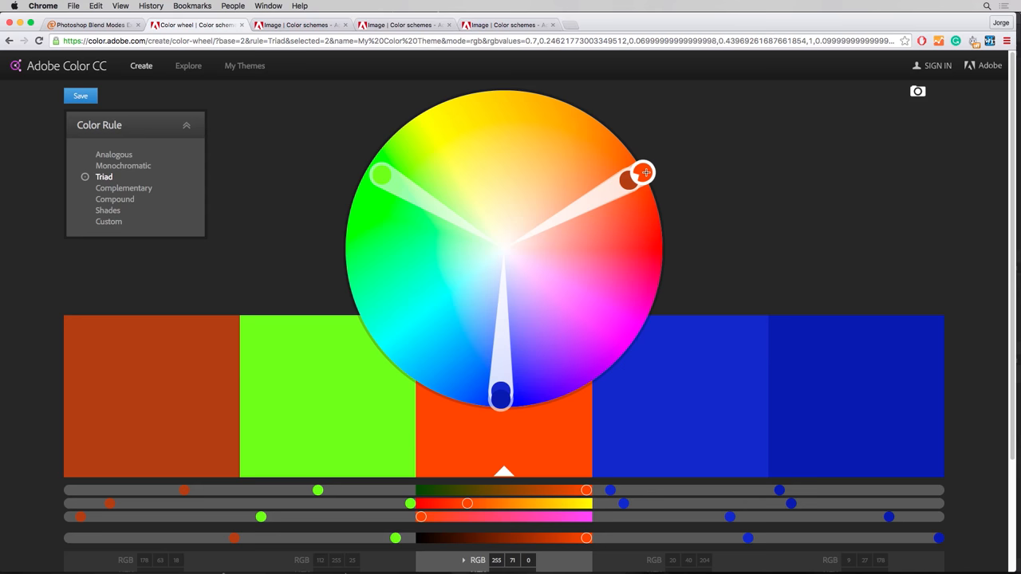
Adjust the triad base hue, then rotate the complementary pair to yellow-orange and blue.
{"action": "left_click_drag", "start_coordinate": [644, 173], "coordinate": [421, 165]}
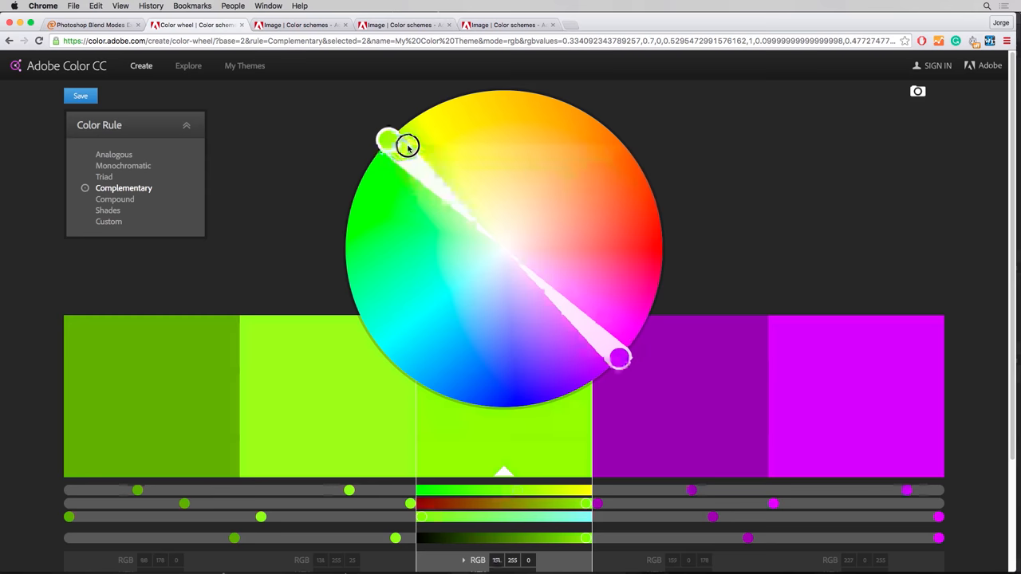
{"action": "left_click_drag", "start_coordinate": [391, 139], "coordinate": [514, 91]}
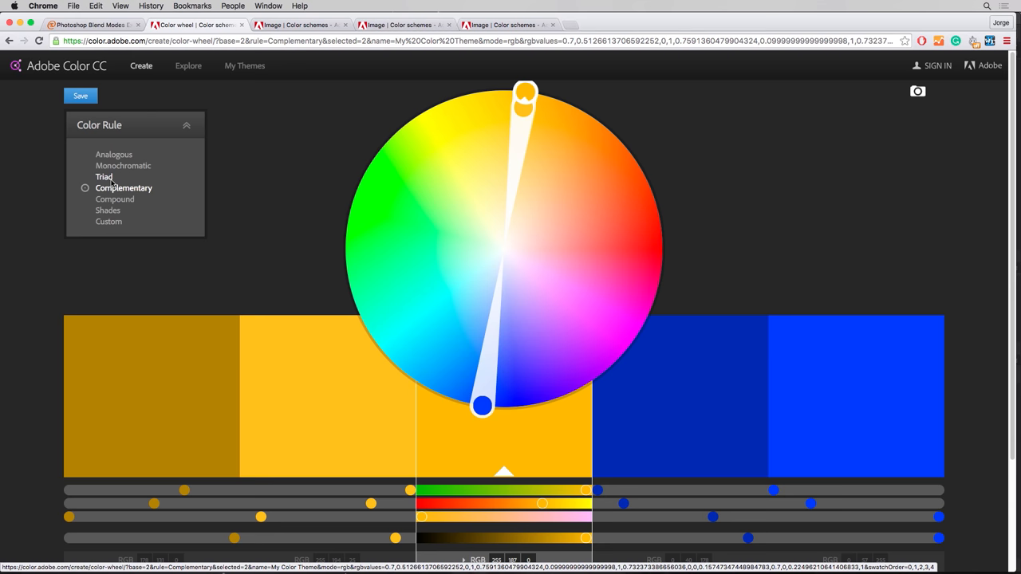
Switch the color rule to Analogous, then Monochromatic, giving golds and browns.
{"action": "left_click", "coordinate": [114, 154]}
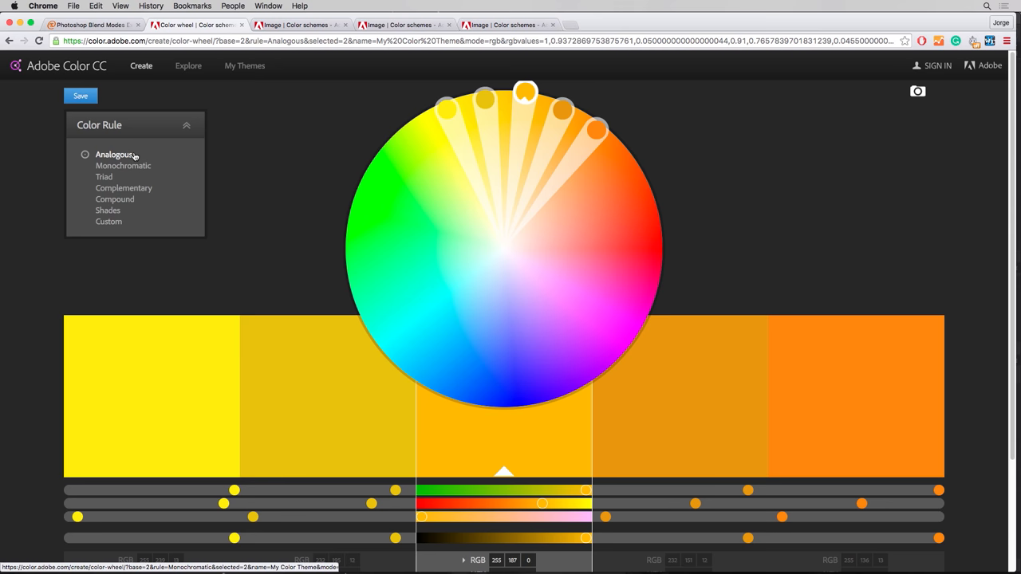
{"action": "left_click", "coordinate": [122, 165]}
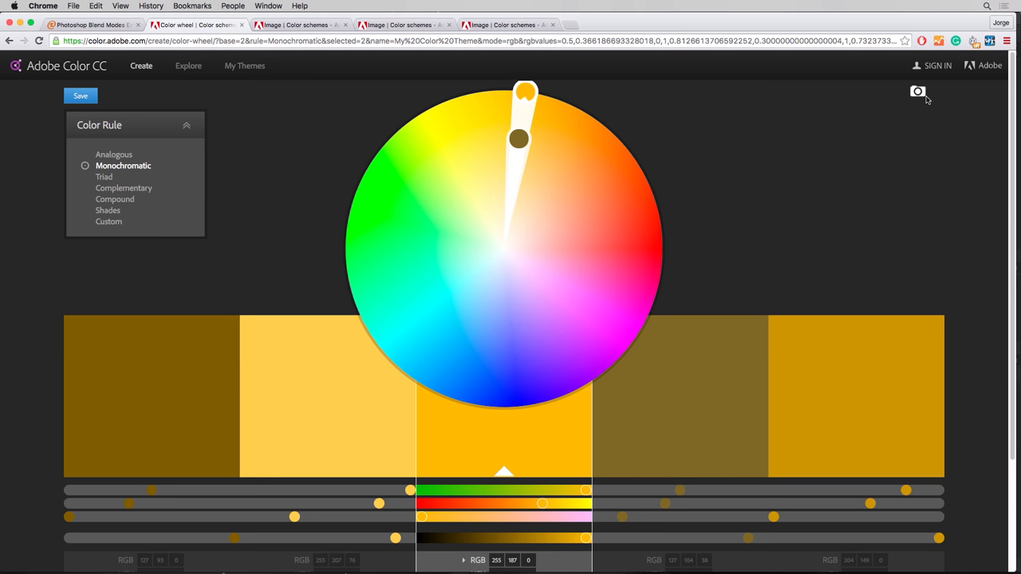
{"action": "mouse_move", "coordinate": [918, 91]}
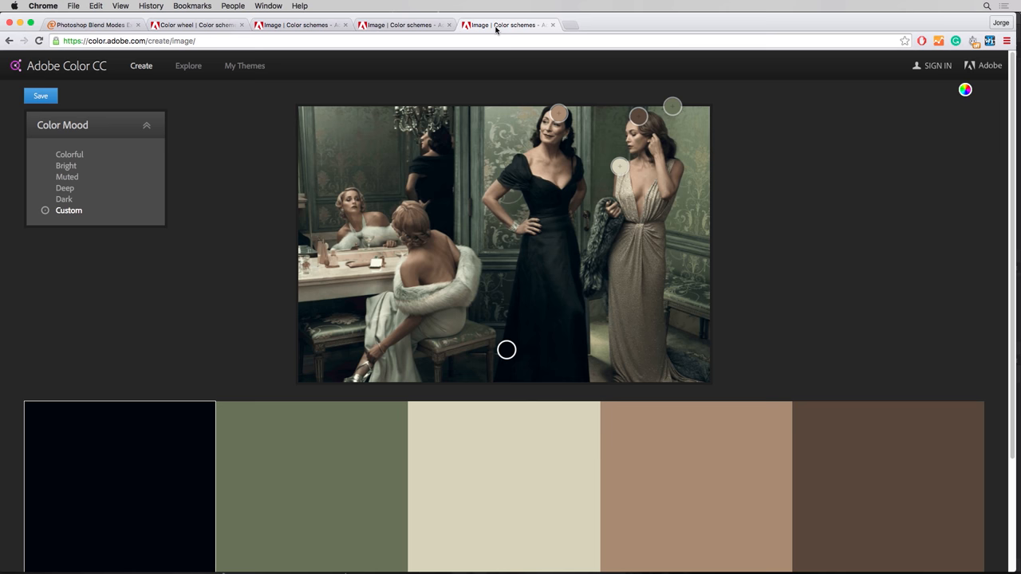
{"action": "mouse_move", "coordinate": [654, 162]}
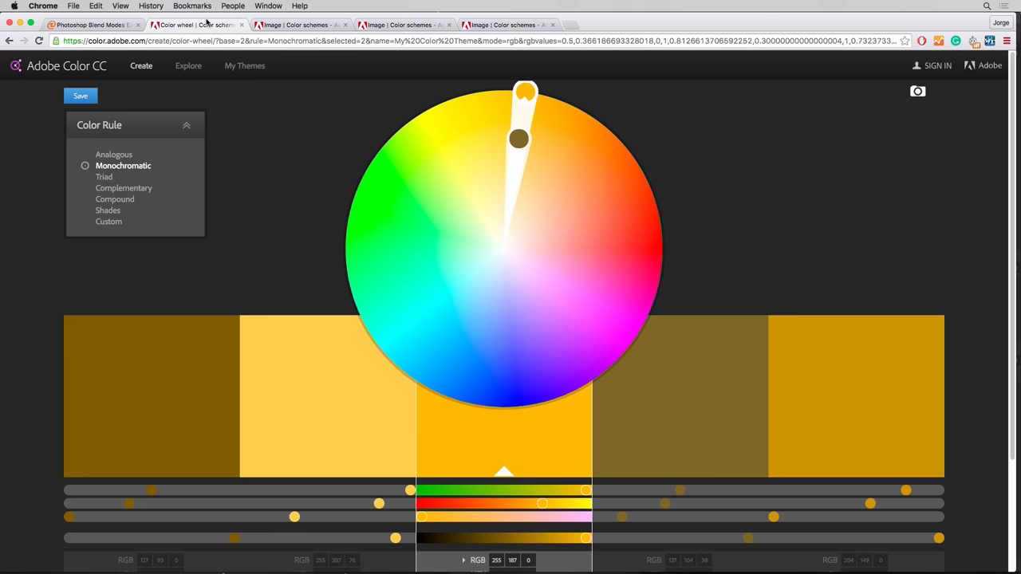
Reselect Analogous, then show the photo theme of black, olive, cream, tan and brown.
{"action": "left_click", "coordinate": [113, 154]}
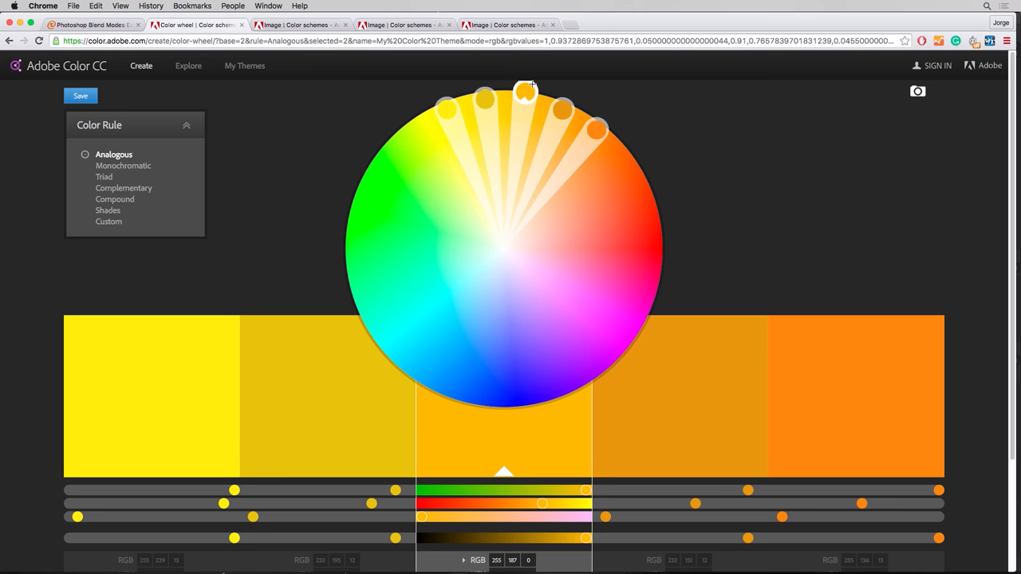
{"action": "left_click", "coordinate": [507, 25]}
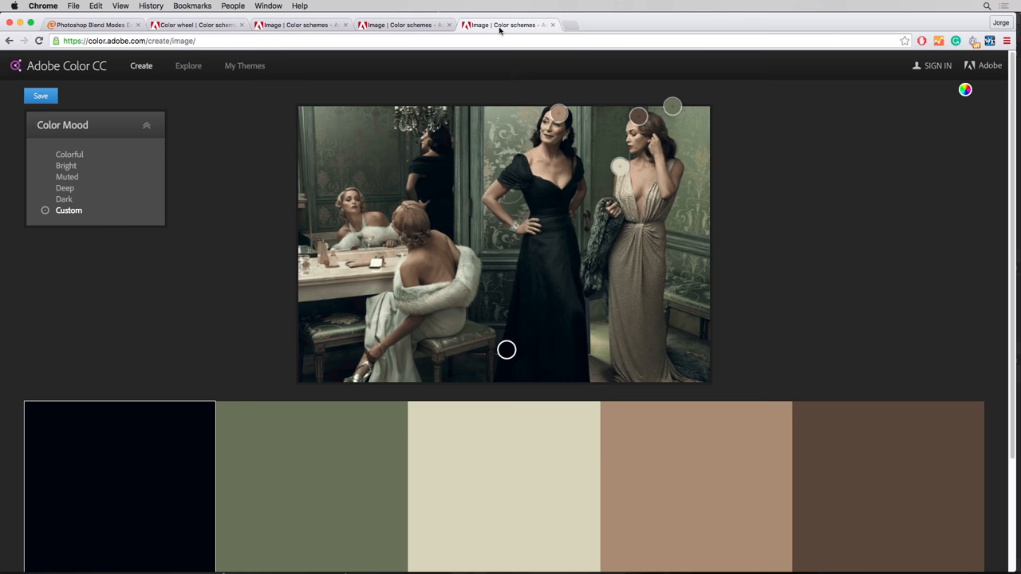
{"action": "mouse_move", "coordinate": [862, 453]}
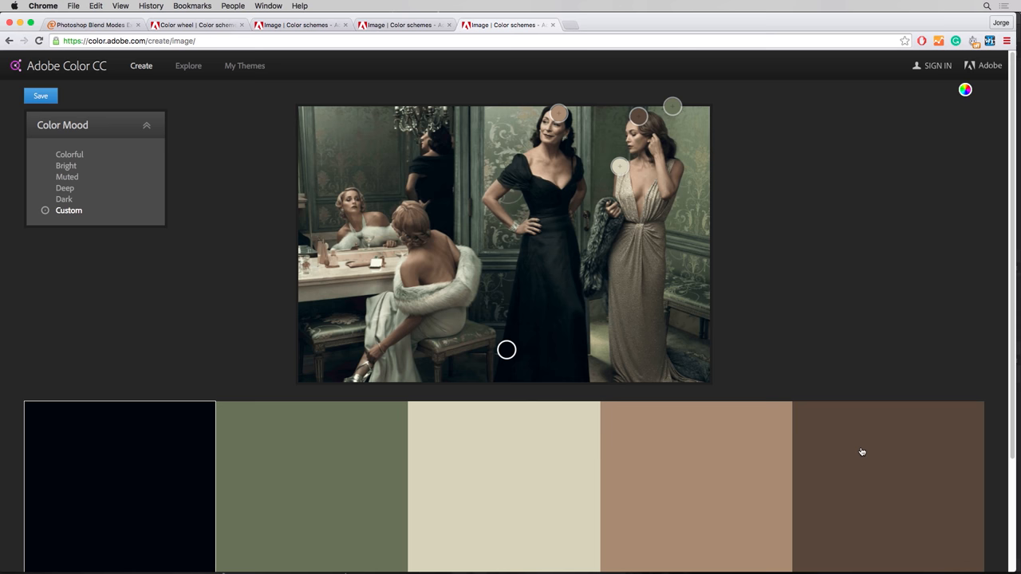
{"action": "mouse_move", "coordinate": [760, 473]}
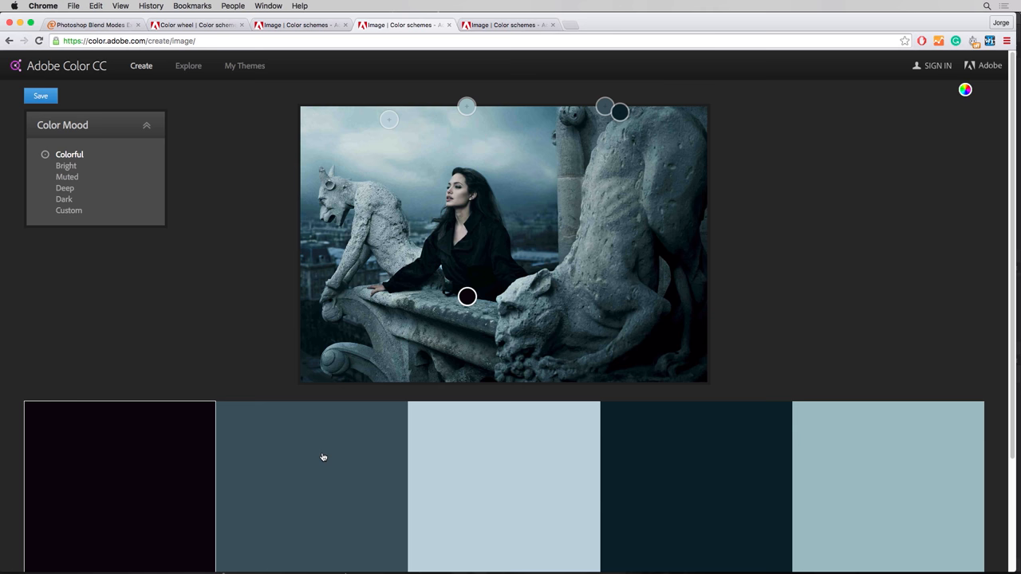
{"action": "mouse_move", "coordinate": [471, 275]}
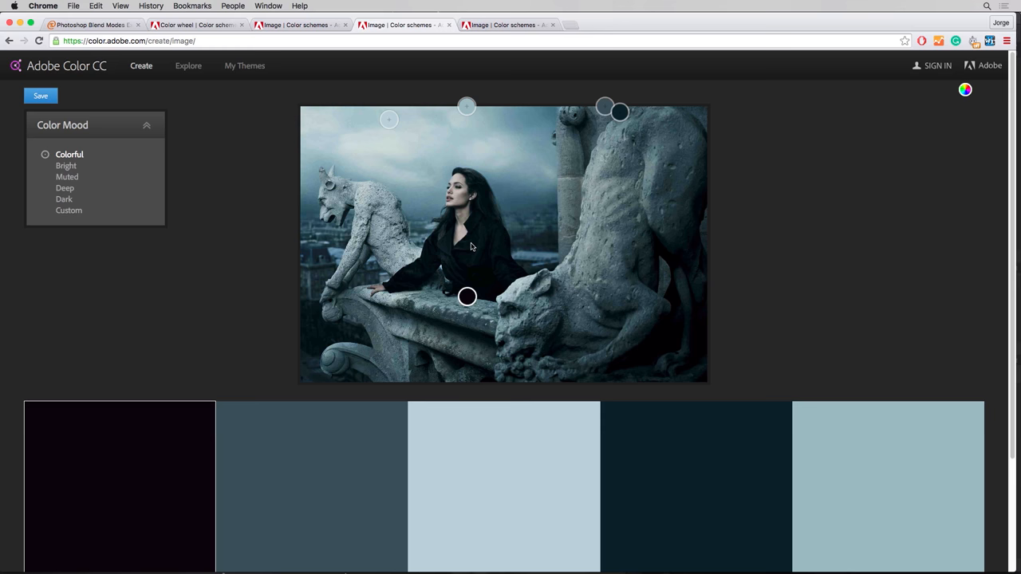
{"action": "mouse_move", "coordinate": [475, 253]}
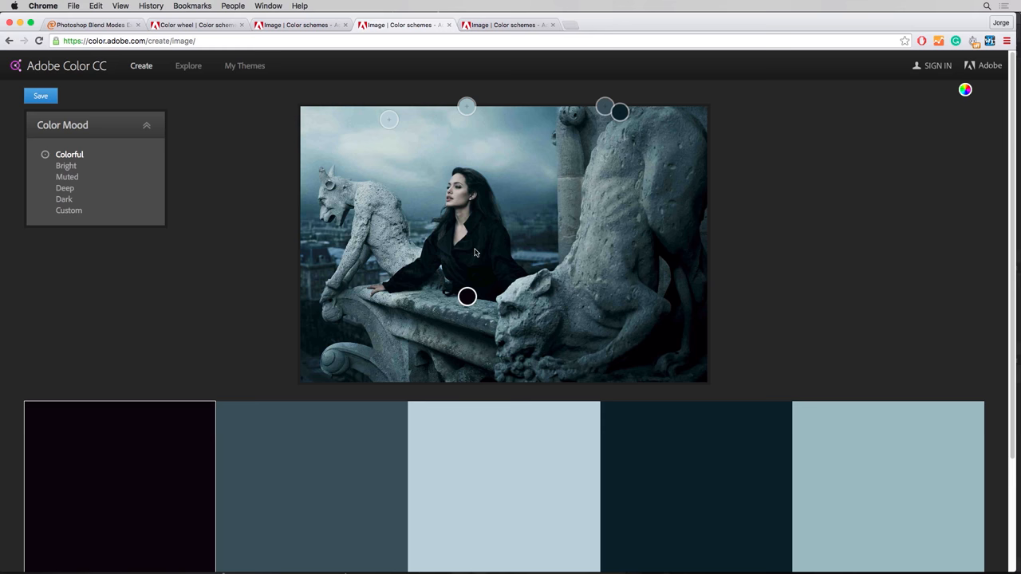
{"action": "mouse_move", "coordinate": [472, 241]}
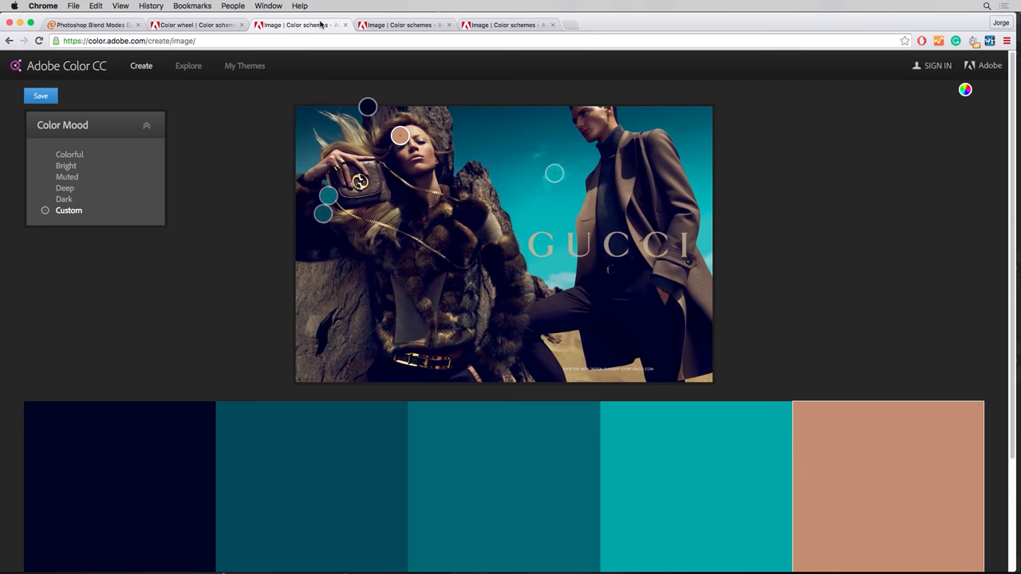
{"action": "mouse_move", "coordinate": [554, 174]}
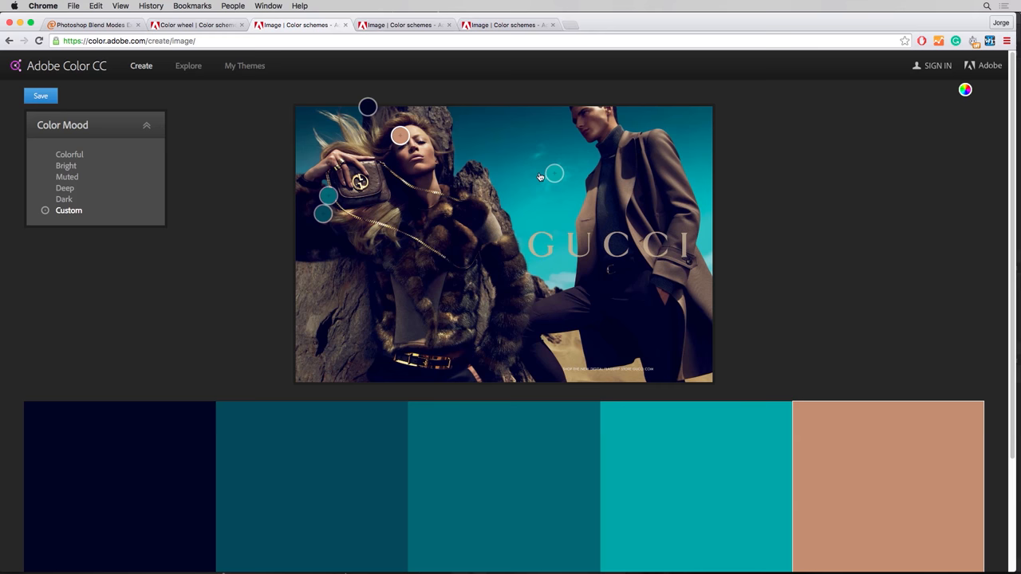
{"action": "mouse_move", "coordinate": [411, 239]}
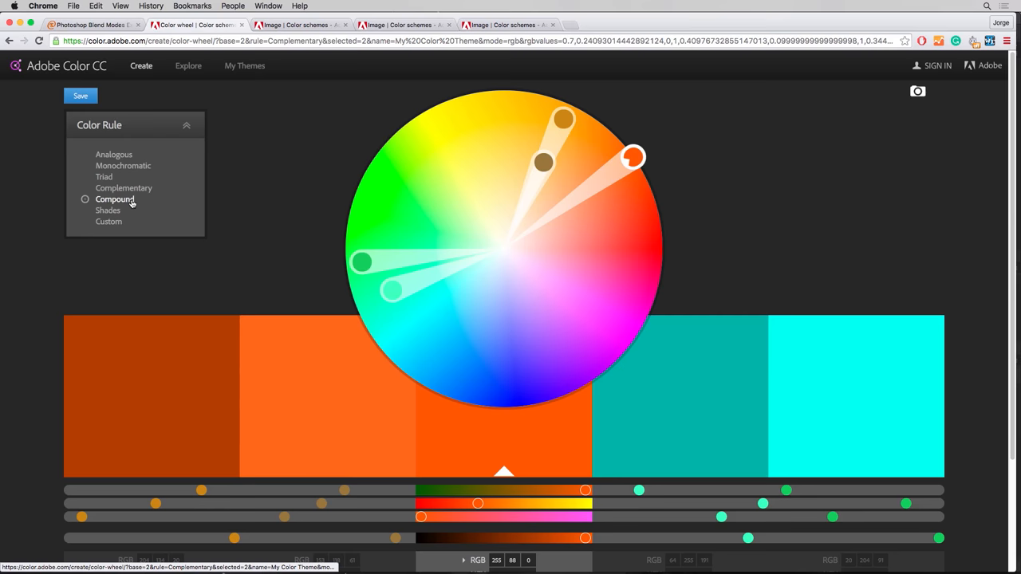
{"action": "left_click", "coordinate": [299, 24]}
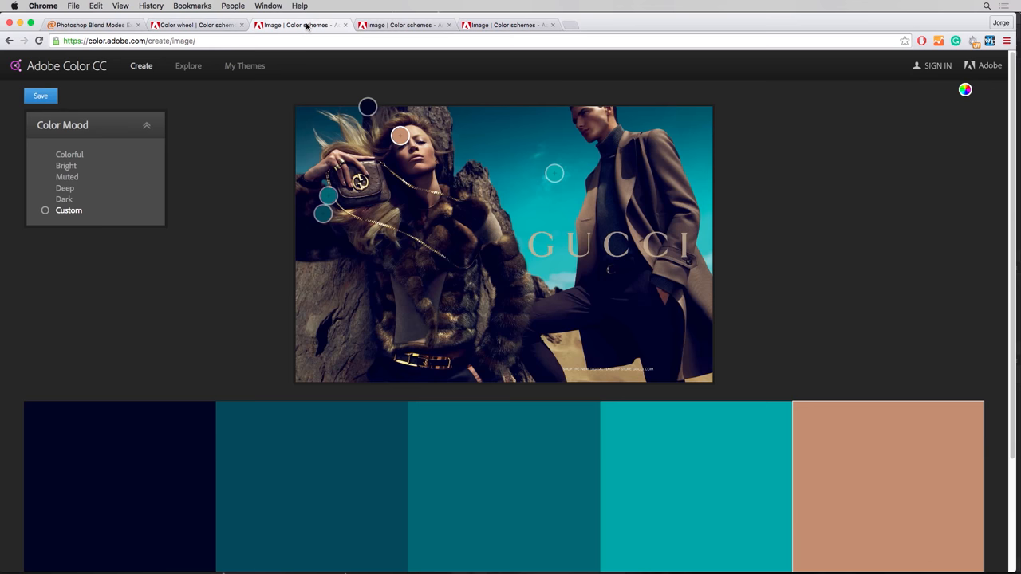
{"action": "mouse_move", "coordinate": [516, 152]}
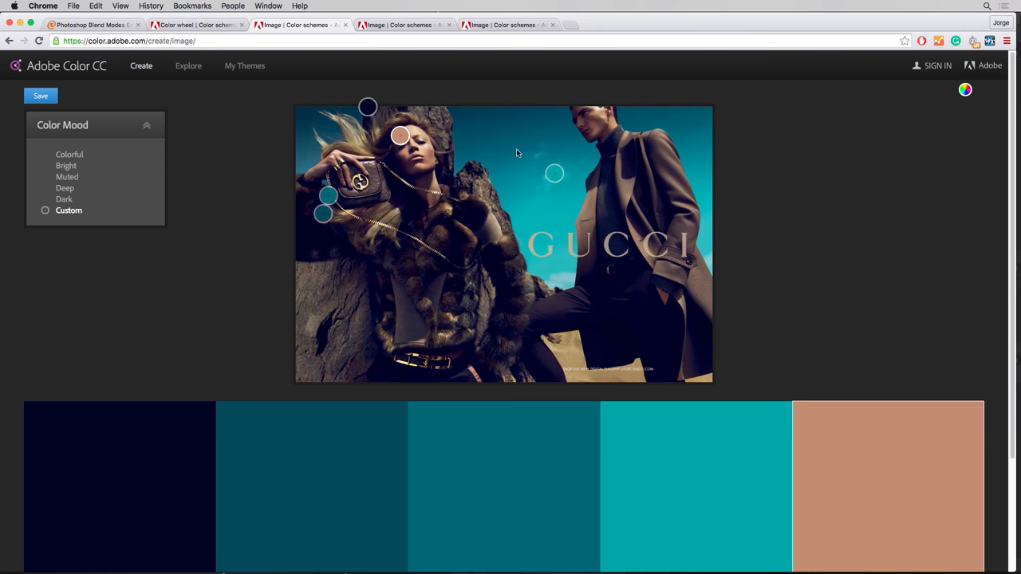
{"action": "mouse_move", "coordinate": [539, 278]}
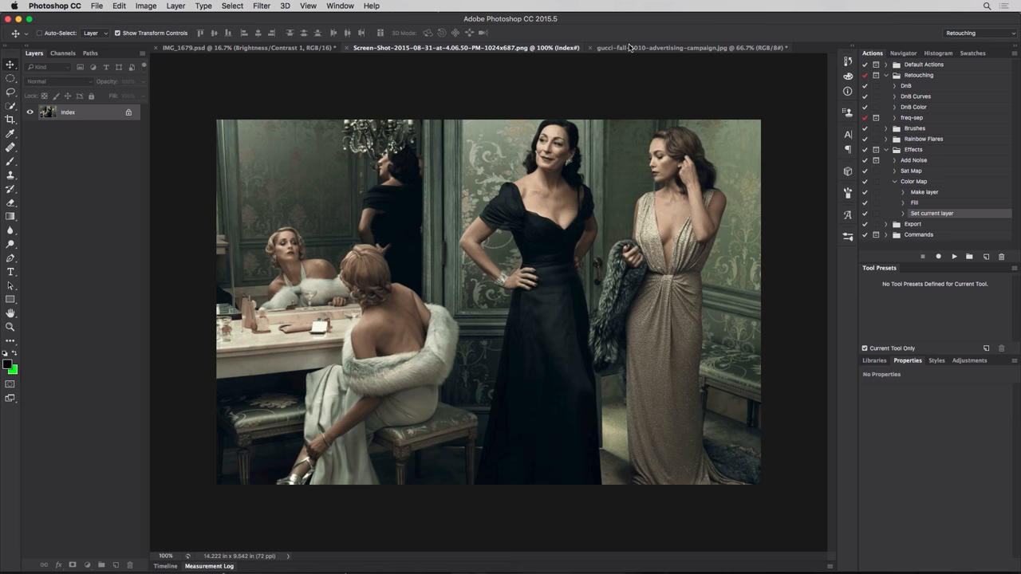
Switch to the gucci-fall-2010-advertising-campaign.jpg document.
{"action": "left_click", "coordinate": [690, 47]}
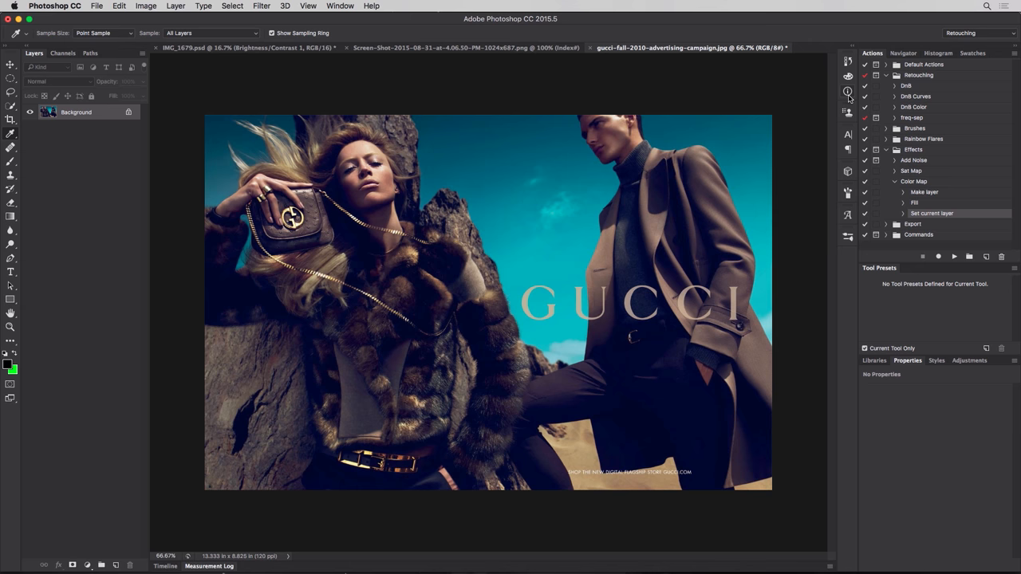
{"action": "mouse_move", "coordinate": [335, 109]}
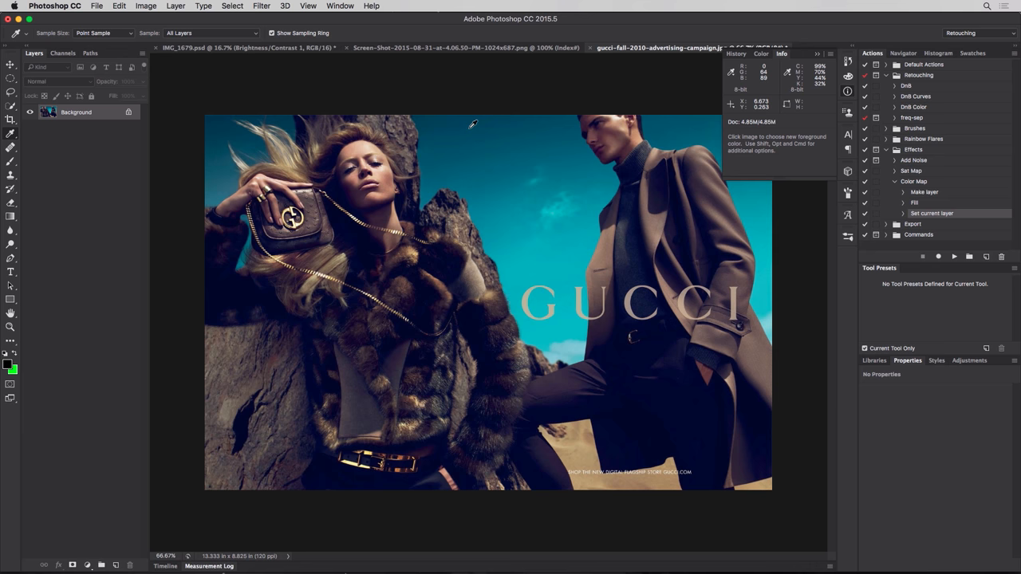
{"action": "mouse_move", "coordinate": [444, 122]}
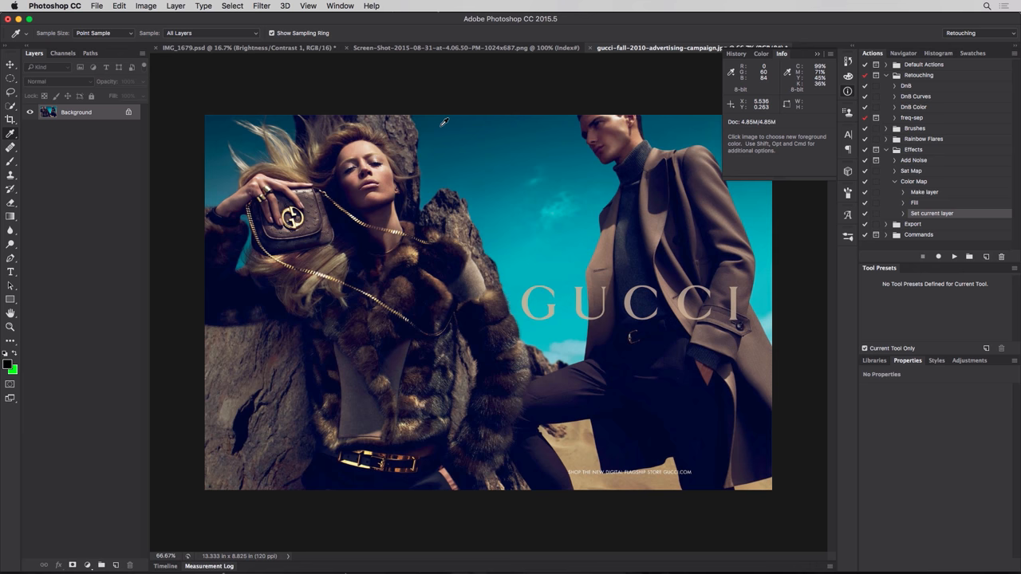
{"action": "mouse_move", "coordinate": [447, 126]}
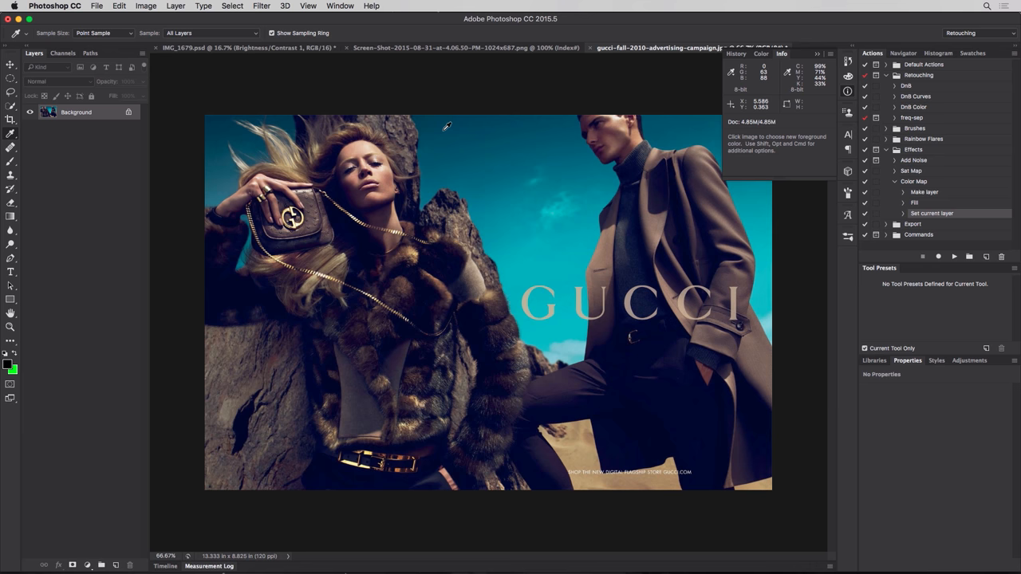
{"action": "mouse_move", "coordinate": [383, 174]}
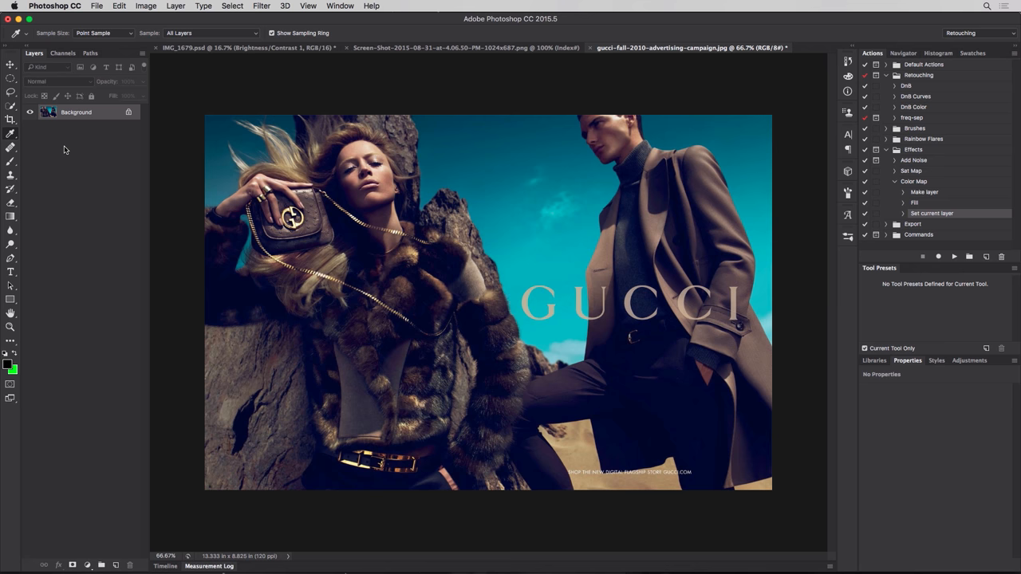
{"action": "mouse_move", "coordinate": [82, 229]}
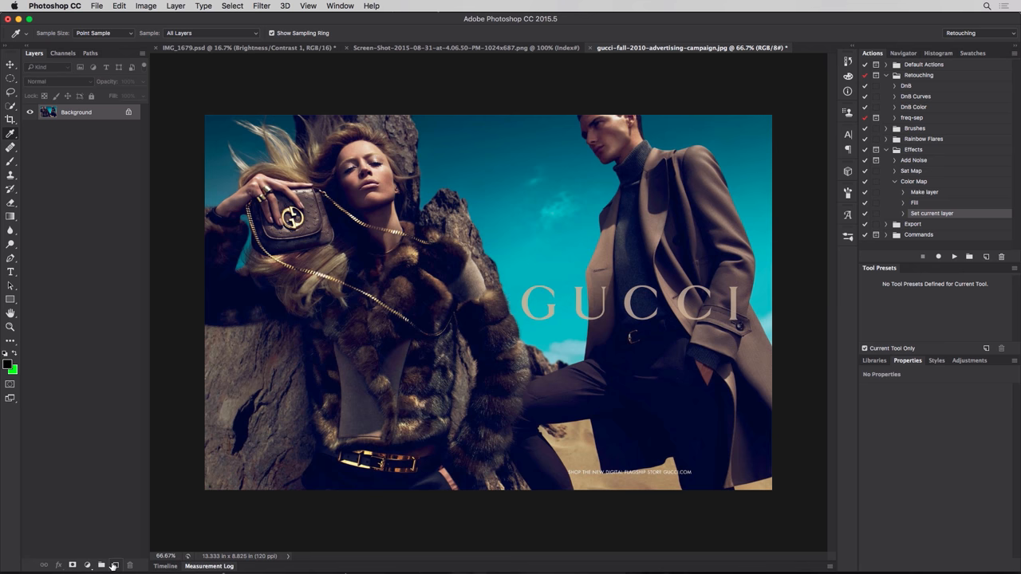
Add a new empty layer above the Gucci ad's background.
{"action": "left_click", "coordinate": [145, 6]}
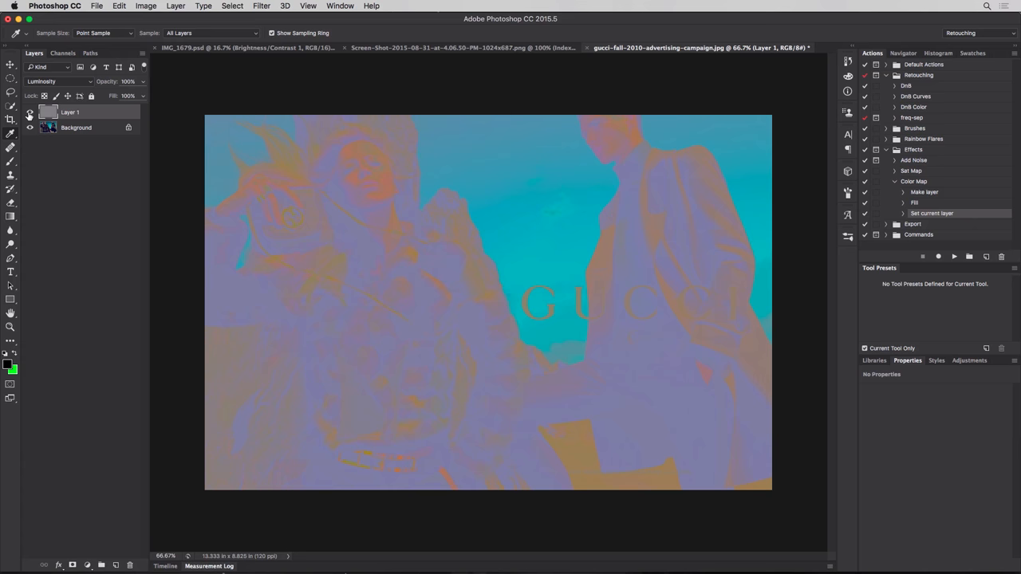
{"action": "mouse_move", "coordinate": [471, 243]}
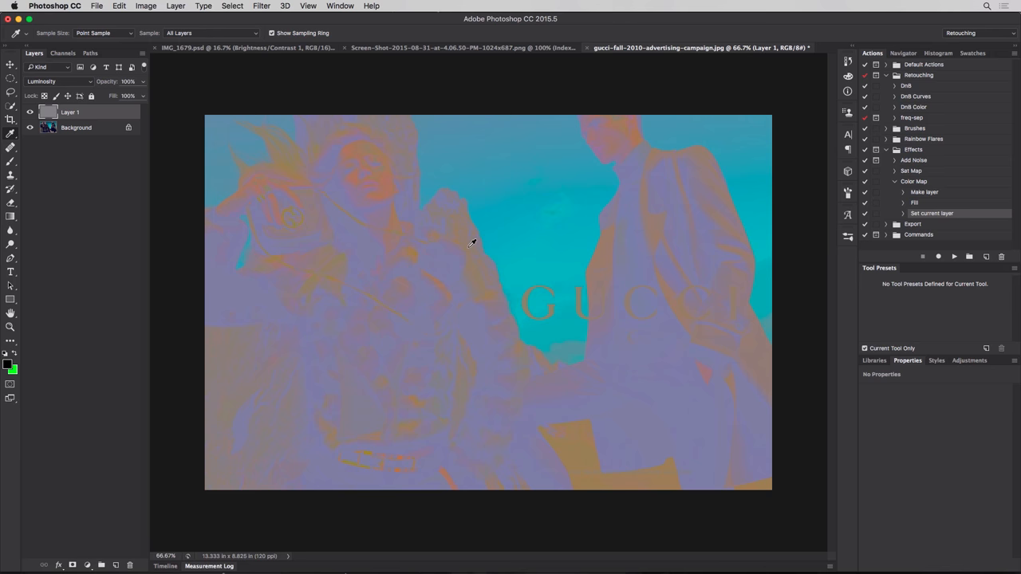
{"action": "mouse_move", "coordinate": [530, 194]}
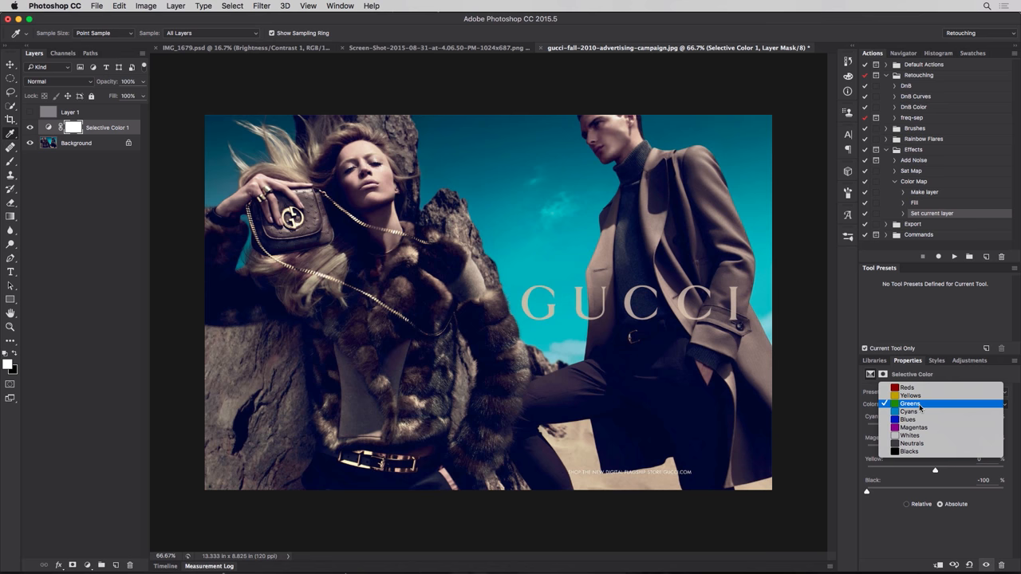
Step through the Greens, Magentas and Whites ranges in the Selective Color adjustment.
{"action": "left_click", "coordinate": [909, 403]}
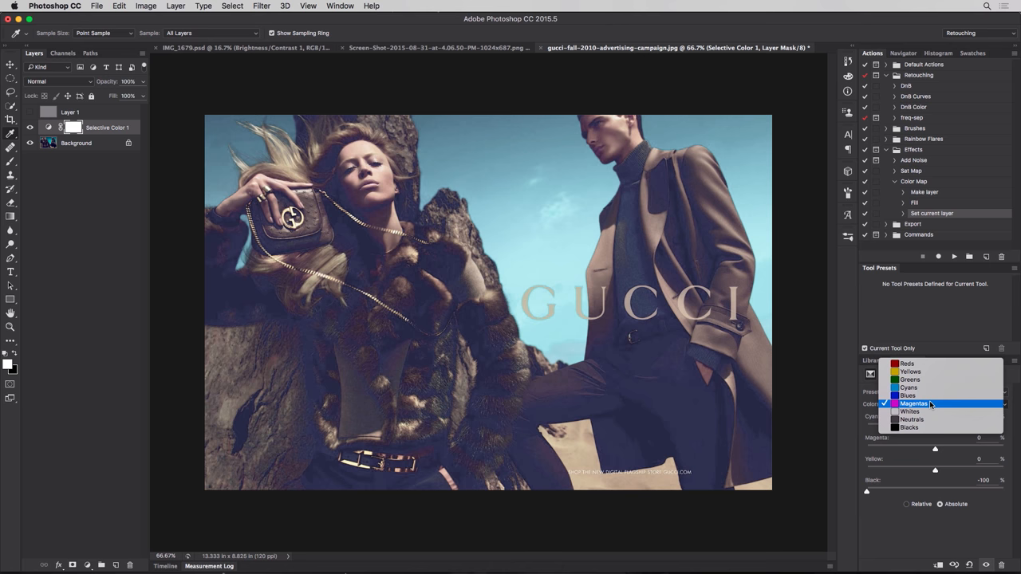
{"action": "left_click", "coordinate": [911, 412]}
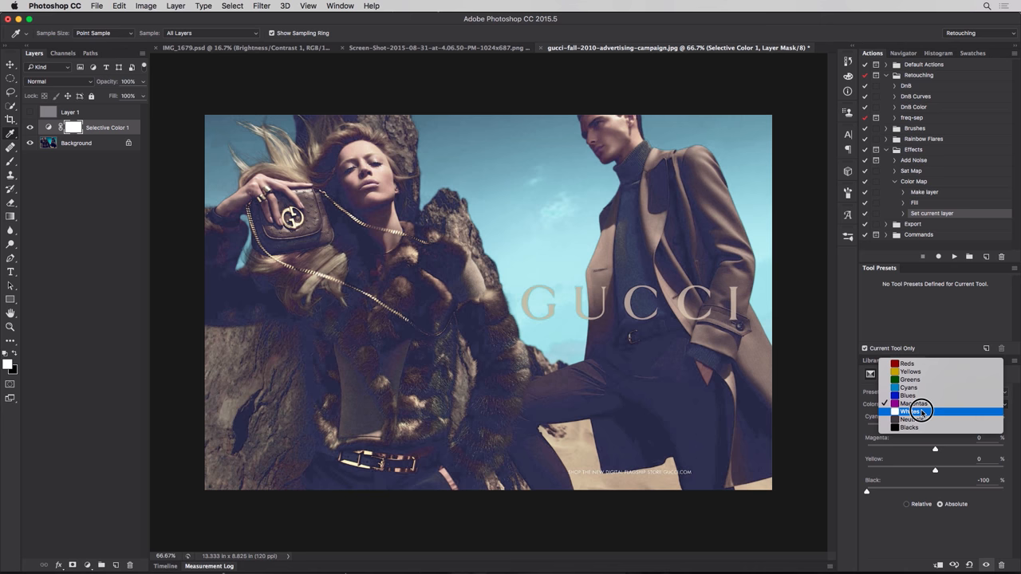
{"action": "left_click", "coordinate": [911, 403]}
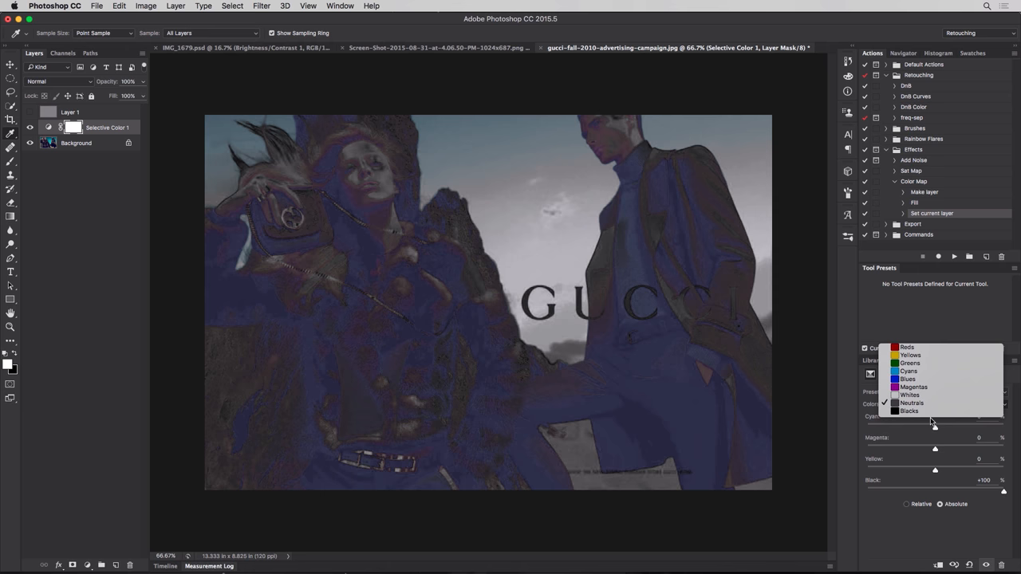
Select the Blacks range and toggle the adjustment layer's visibility to compare.
{"action": "left_click", "coordinate": [30, 127]}
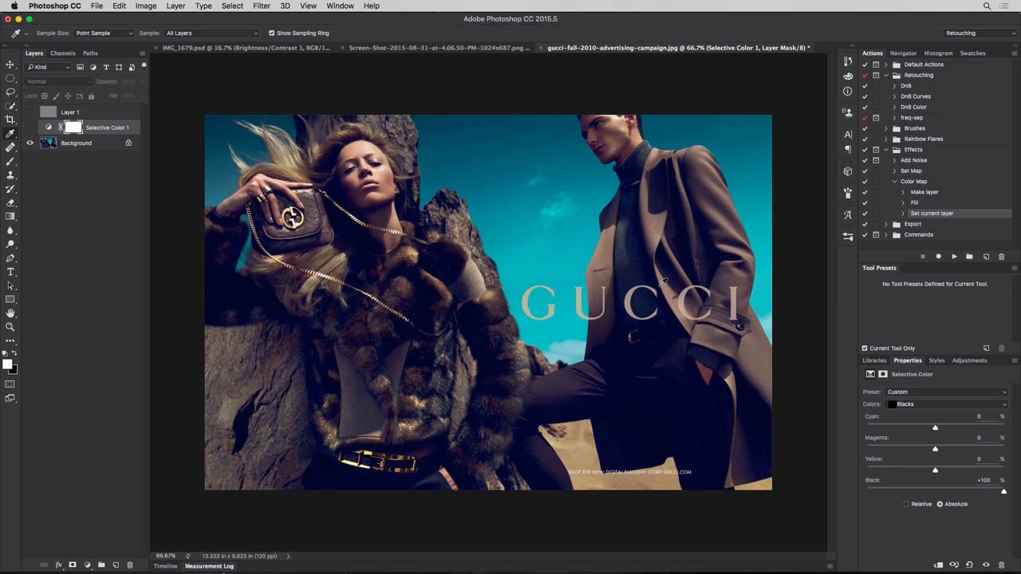
{"action": "left_click", "coordinate": [30, 127]}
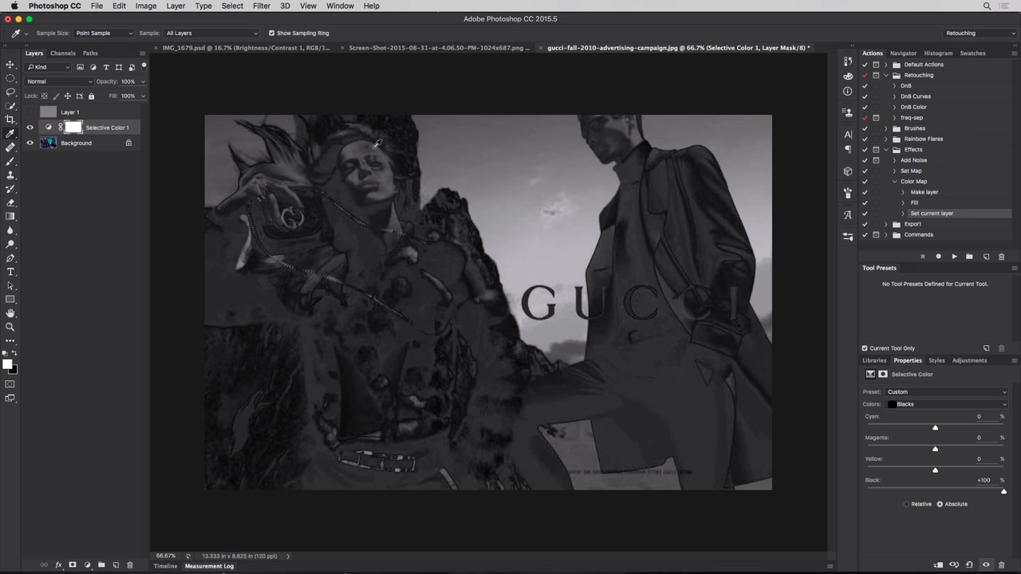
{"action": "left_click", "coordinate": [30, 128]}
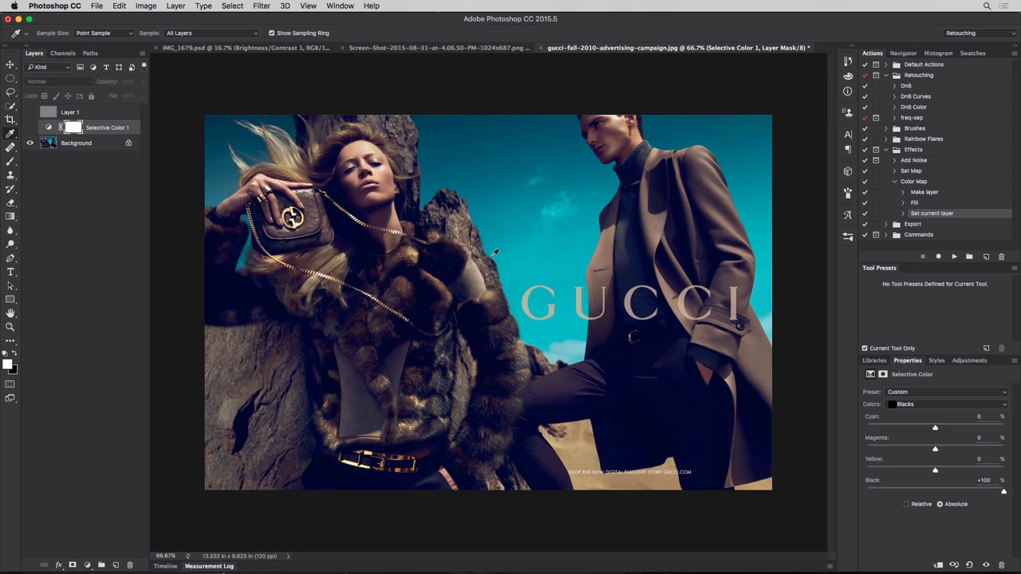
{"action": "mouse_move", "coordinate": [678, 331]}
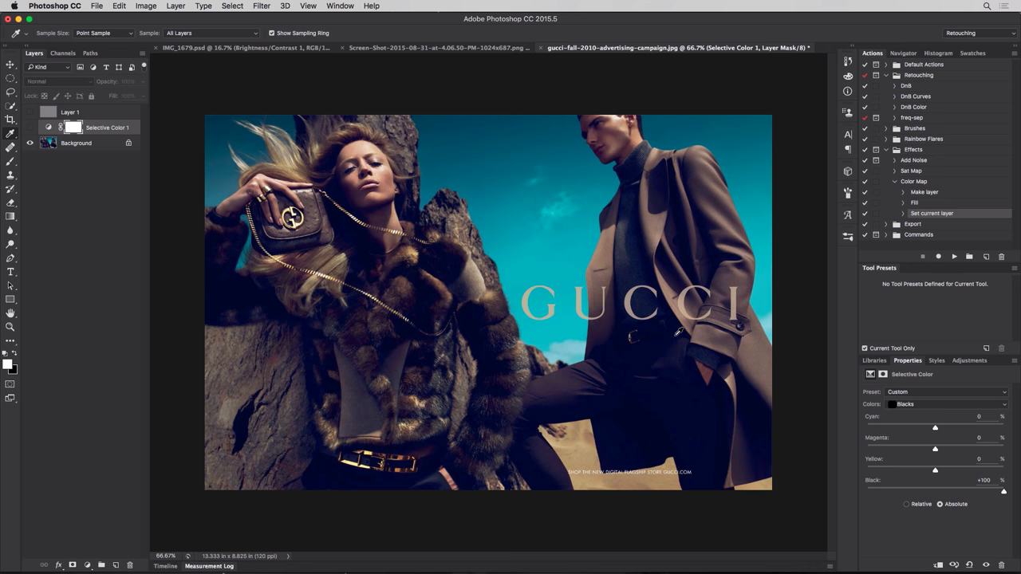
{"action": "mouse_move", "coordinate": [662, 421]}
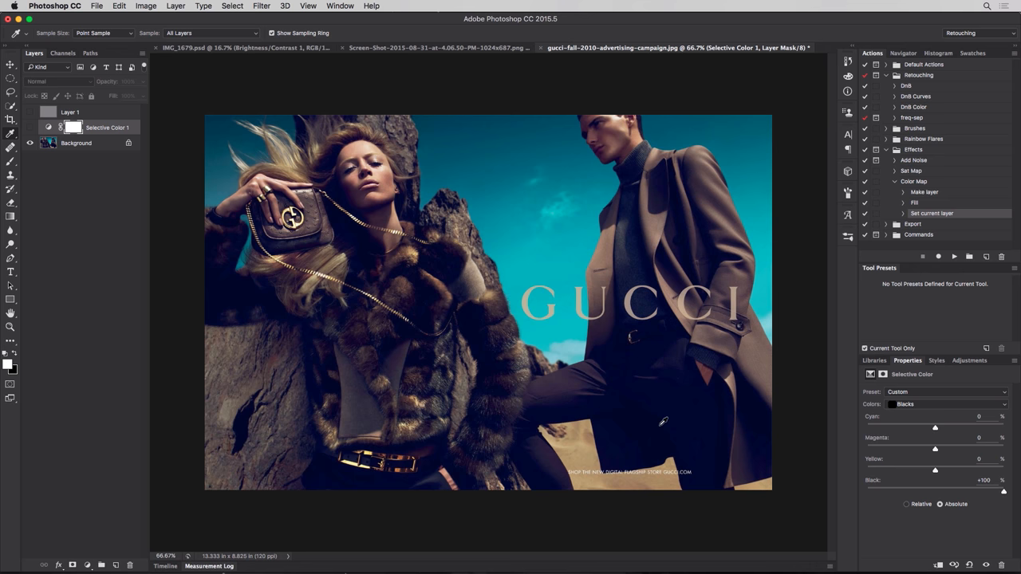